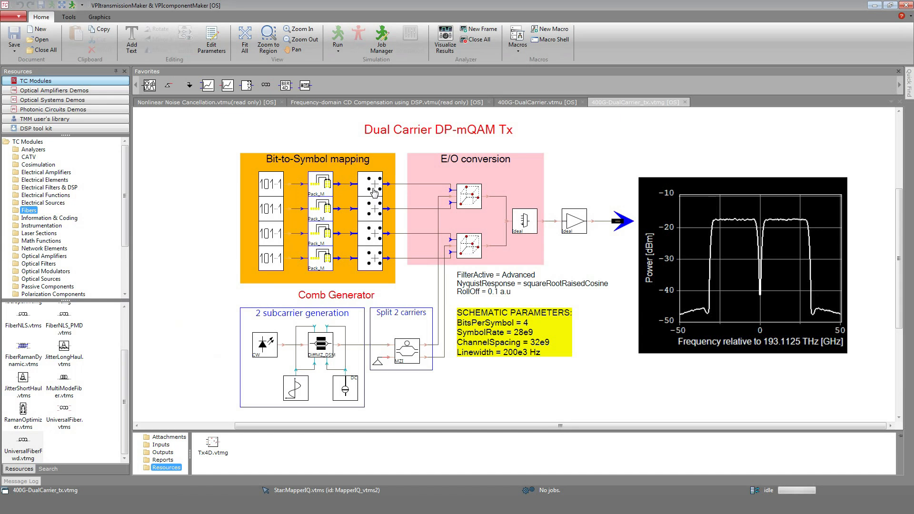
- Review the bit-to-symbol mapper and dual-polarization transmitter parameters inside the transmitter schematic
double_click(374, 185)
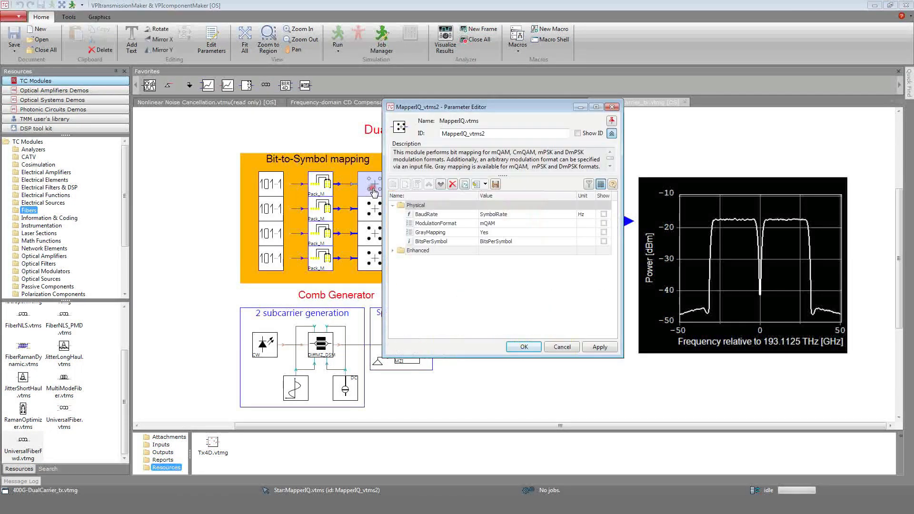
left_click(525, 223)
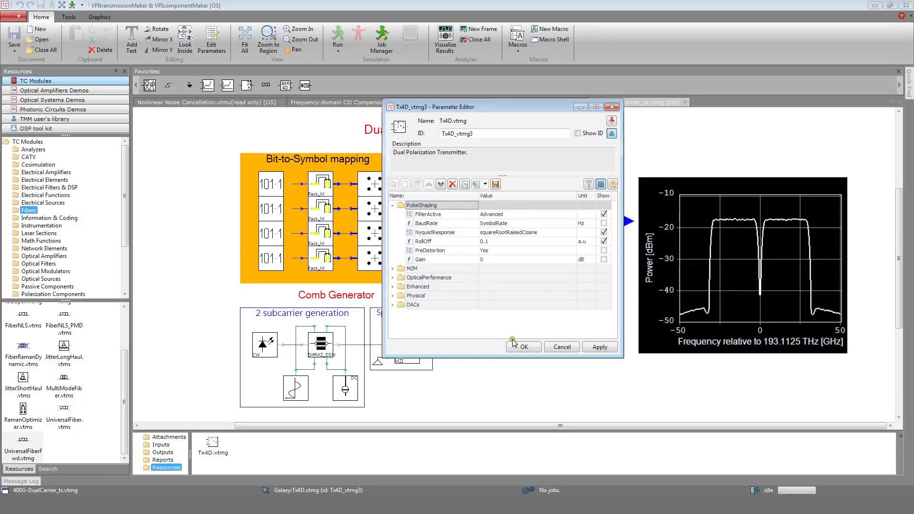
left_click(523, 346)
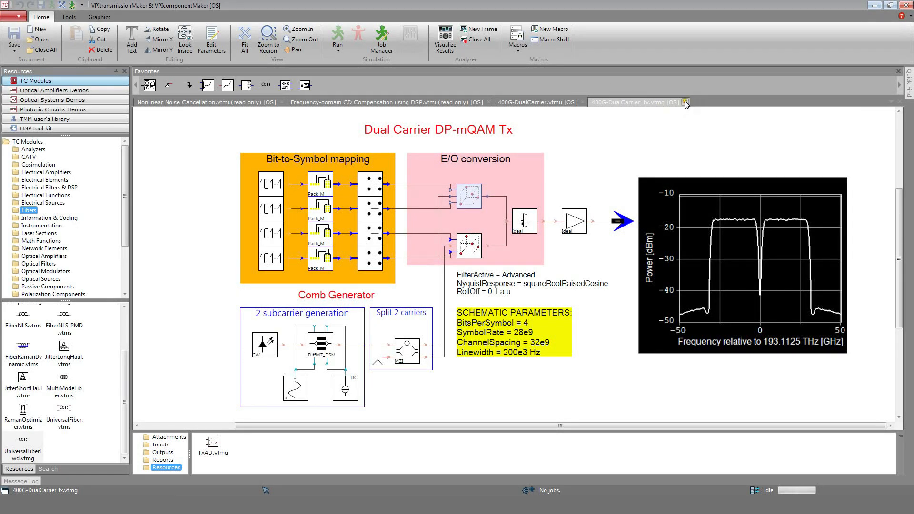
- Leave the 400G-DualCarrier_tx schematic, select the recirculating Loop module and run the simulation
left_click(686, 102)
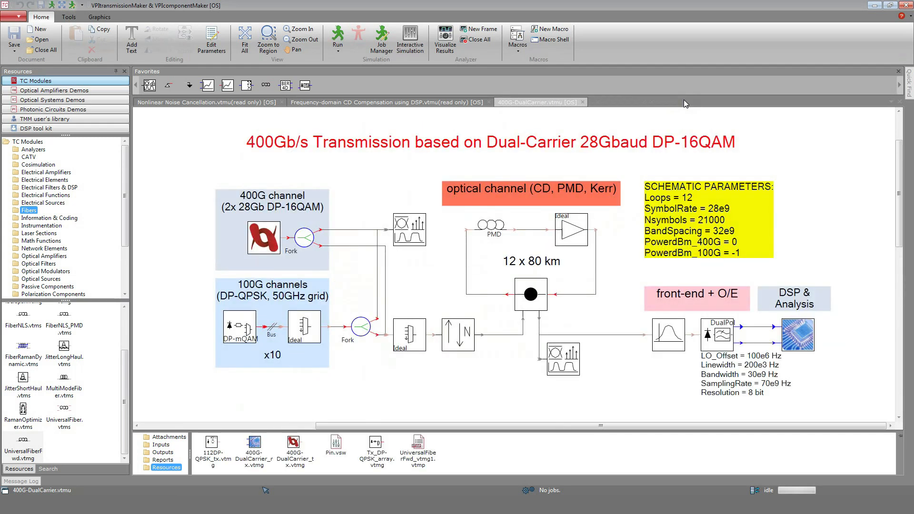
left_click(530, 294)
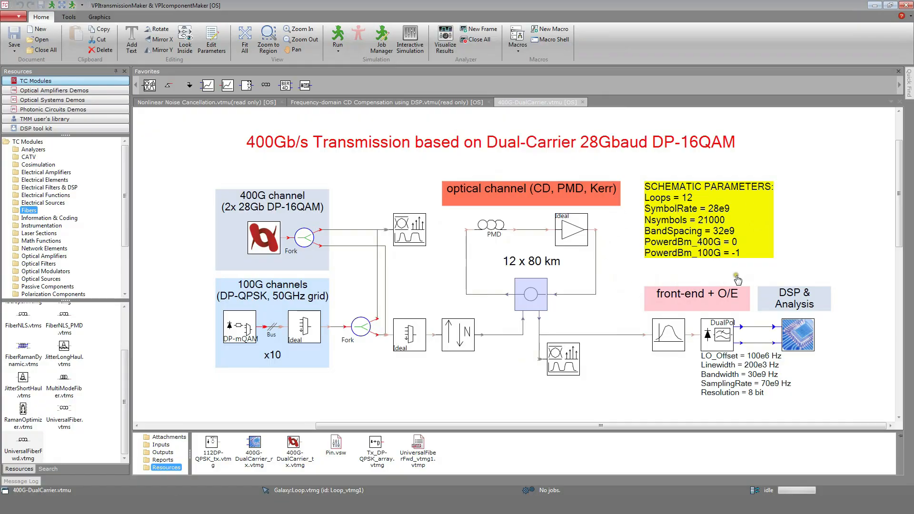
mouse_move(741, 278)
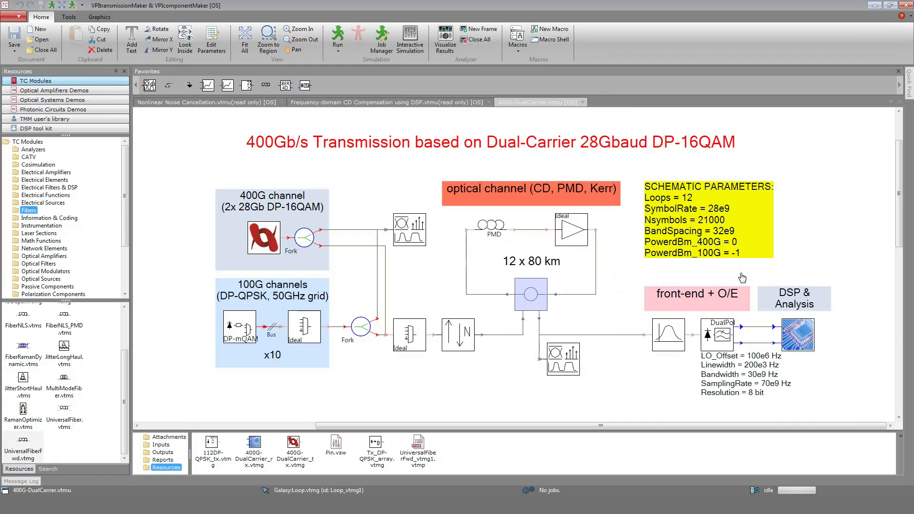
left_click(337, 37)
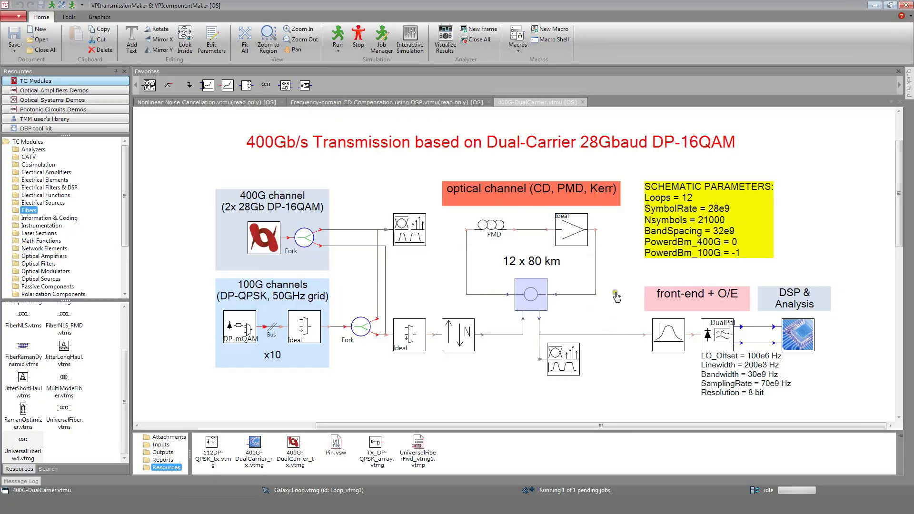
mouse_move(618, 301)
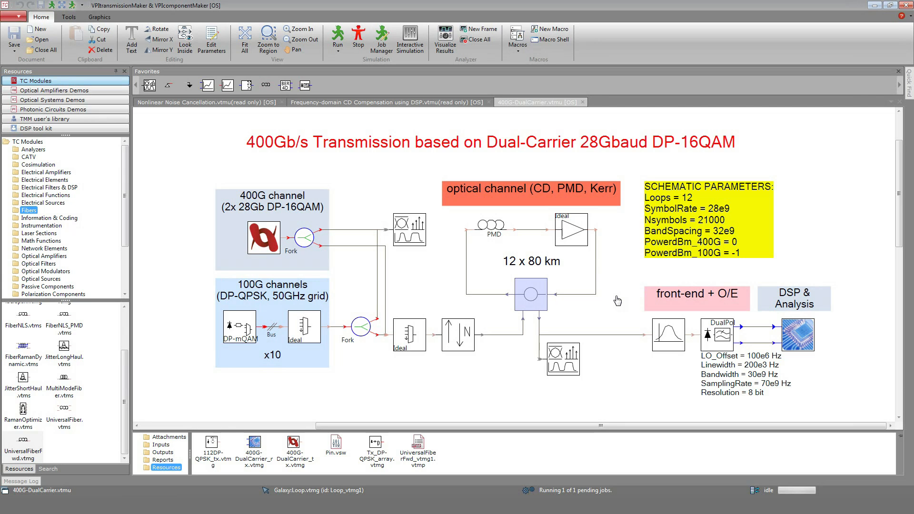
double_click(571, 229)
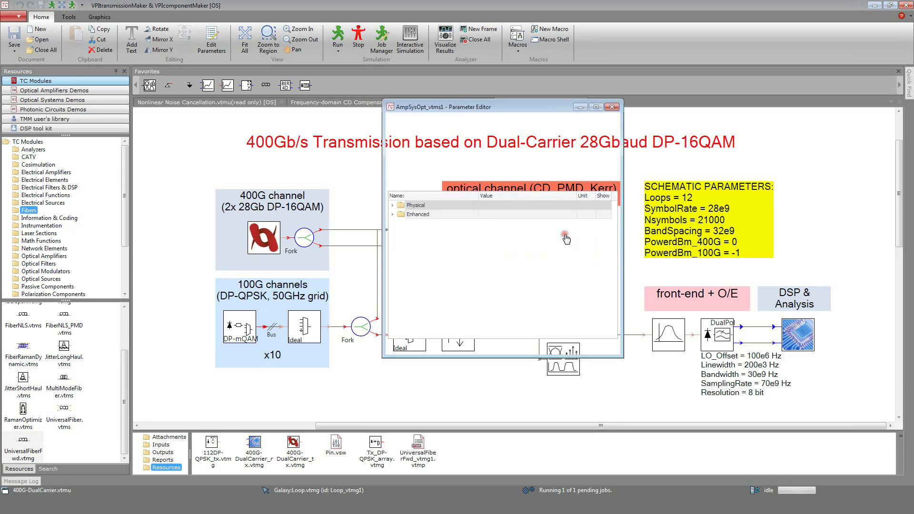
left_click(393, 205)
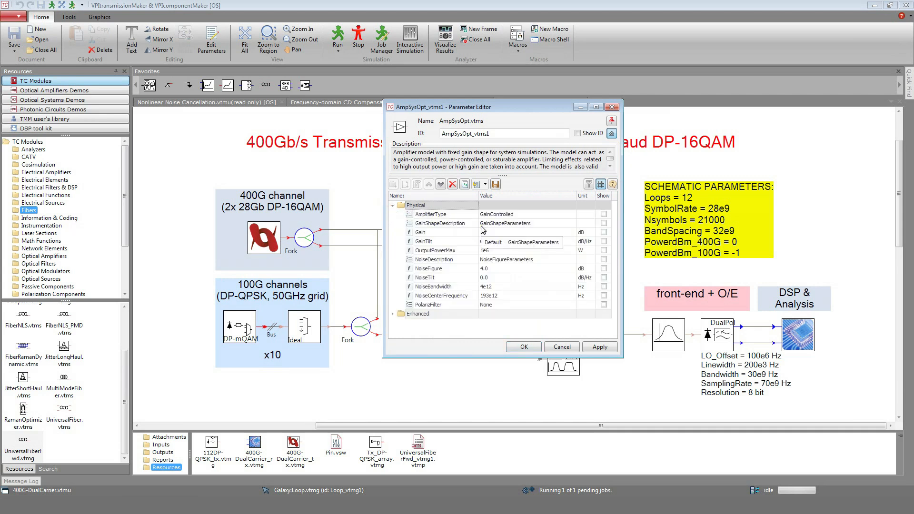
left_click(572, 223)
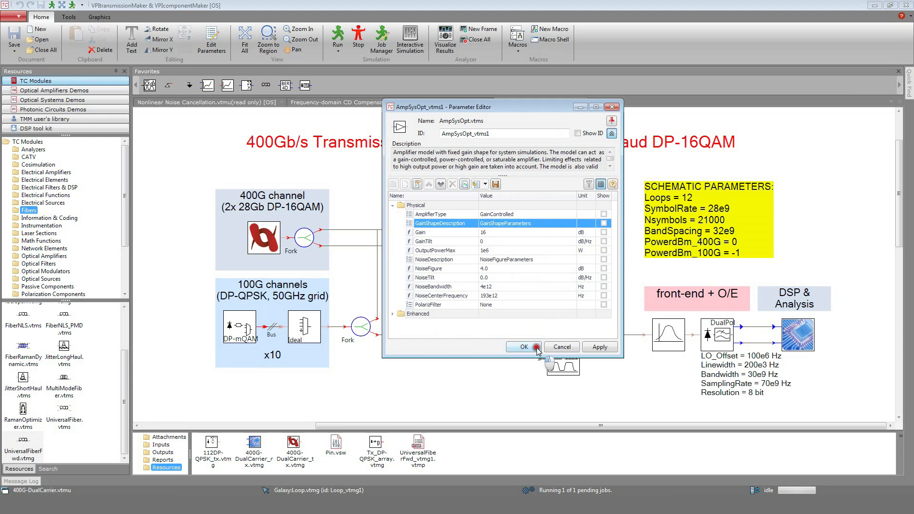
left_click(523, 347)
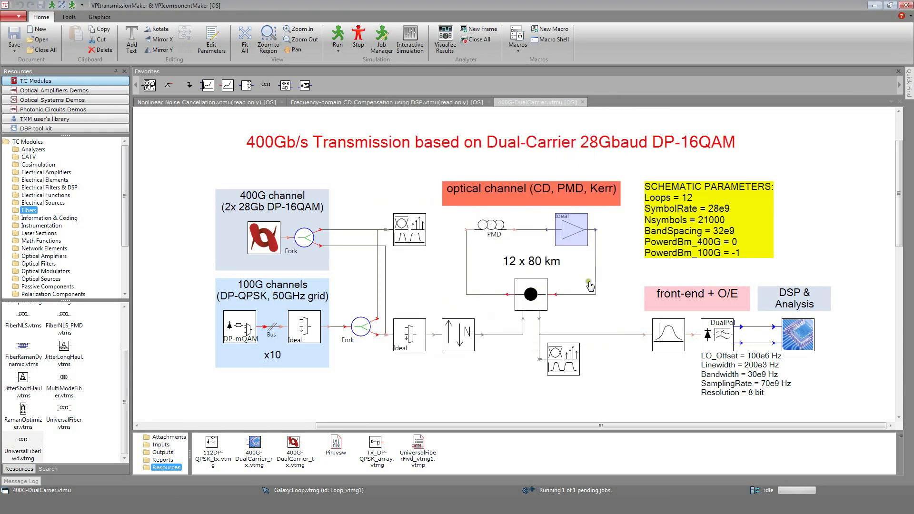
mouse_move(489, 236)
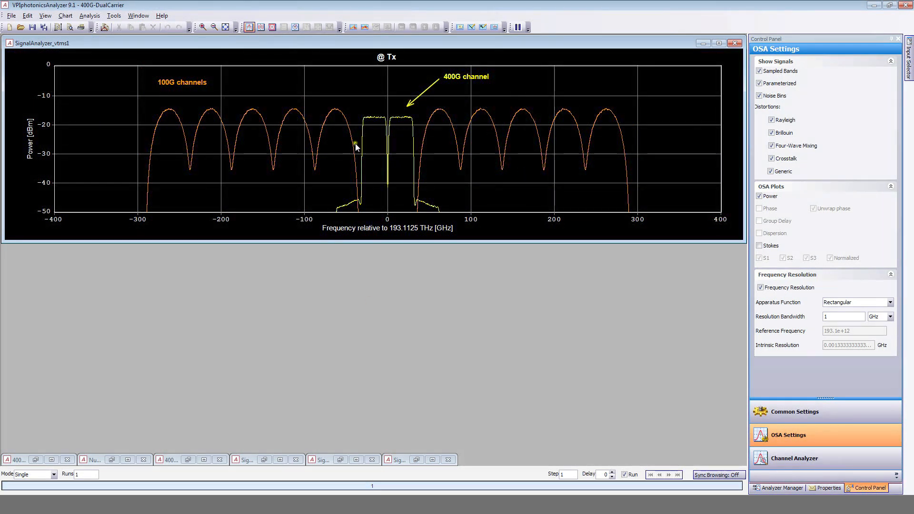
mouse_move(346, 156)
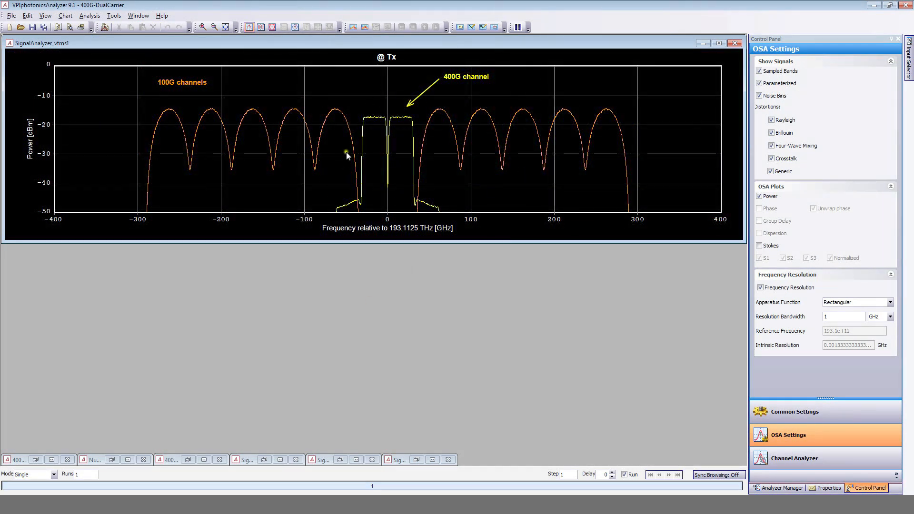
mouse_move(310, 162)
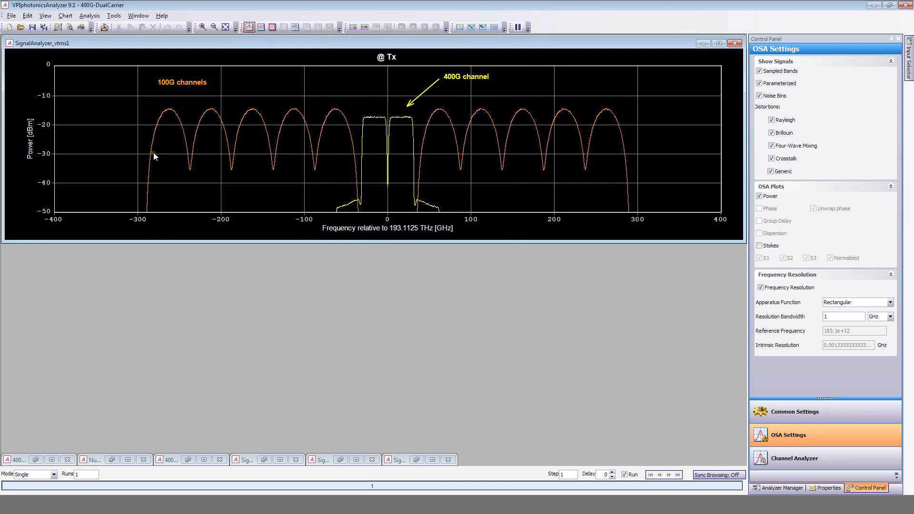
mouse_move(368, 138)
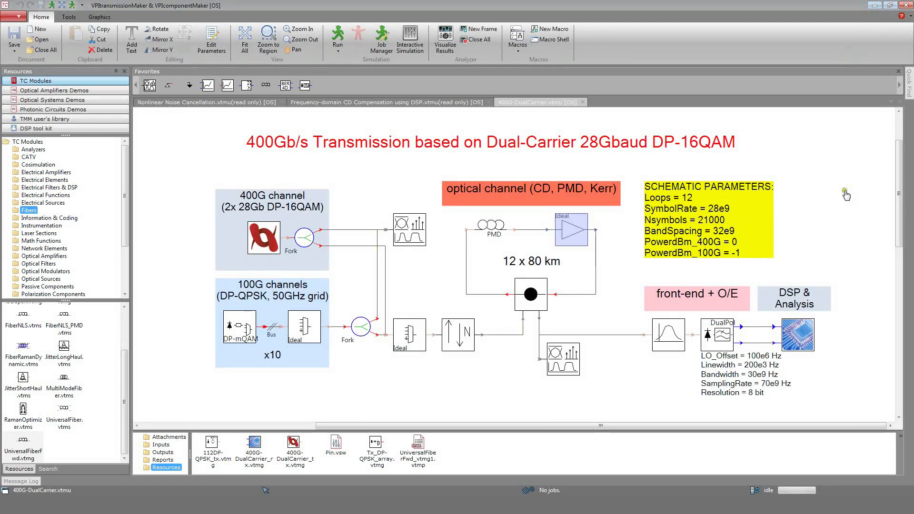
mouse_move(737, 350)
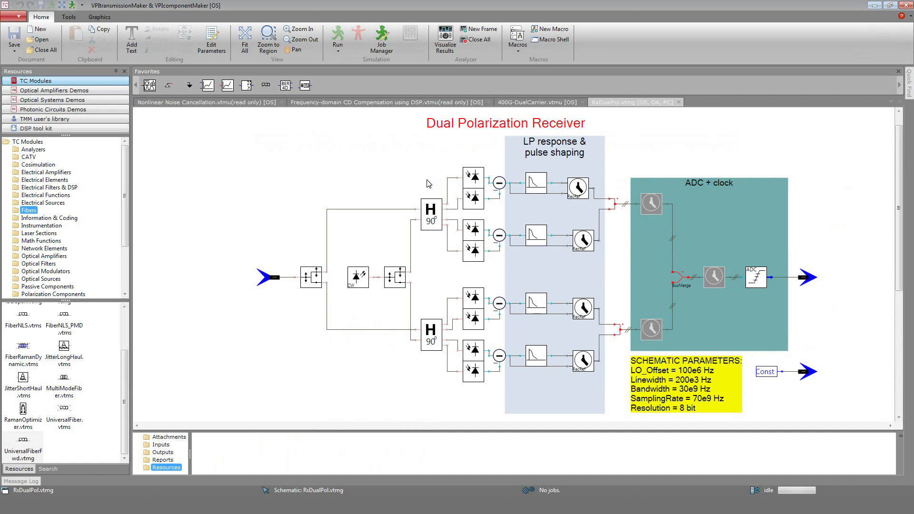
mouse_move(419, 179)
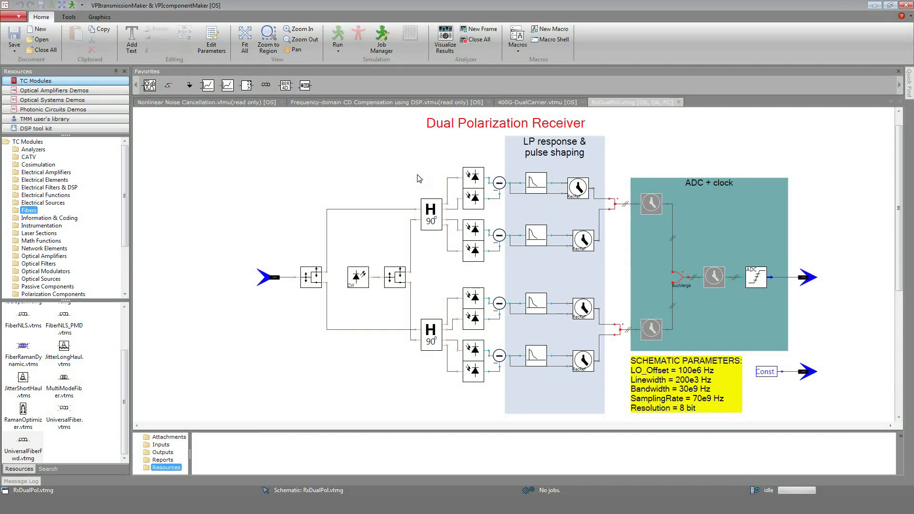
mouse_move(416, 176)
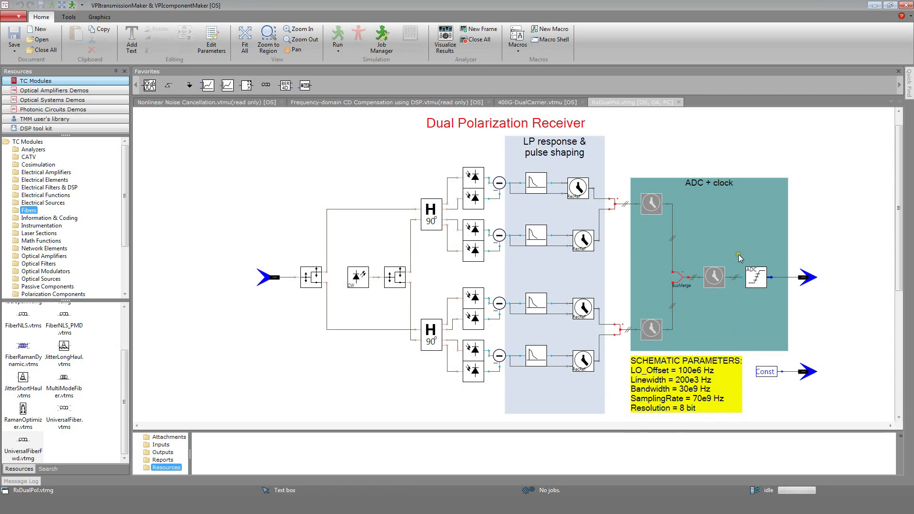
mouse_move(768, 258)
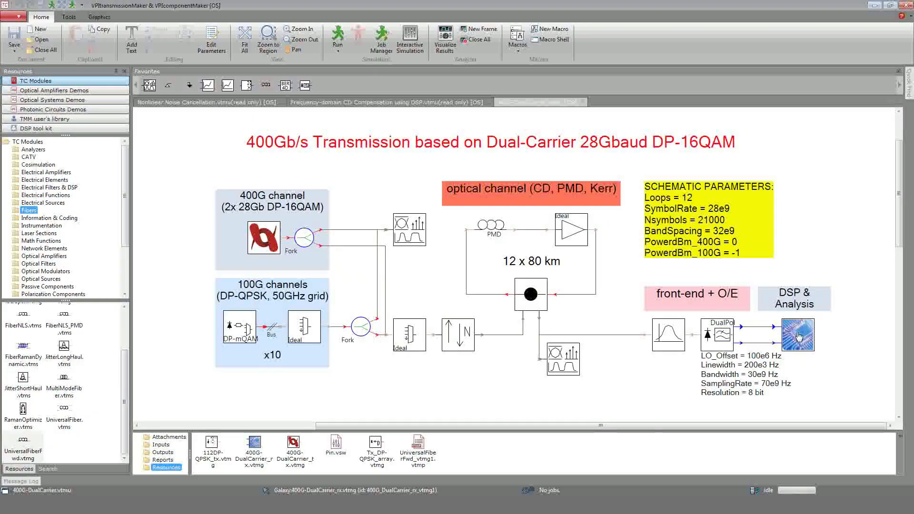
left_click(798, 334)
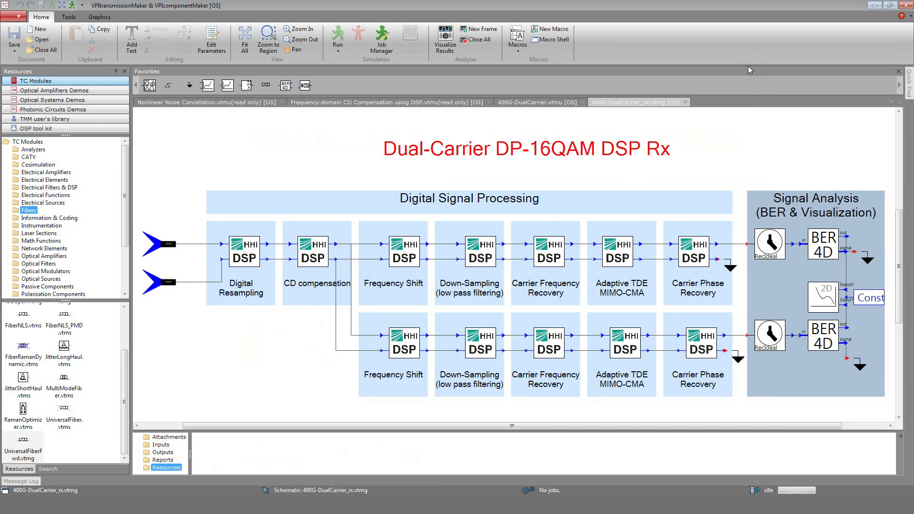
mouse_move(737, 98)
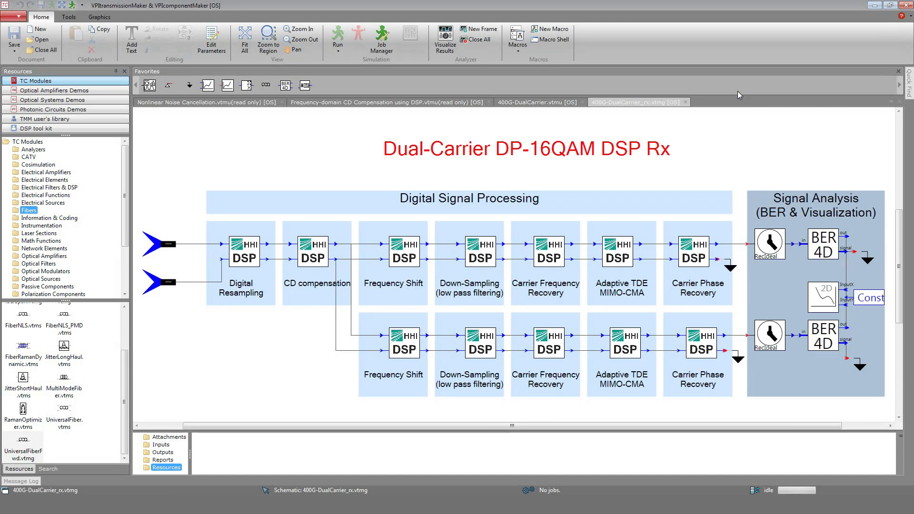
mouse_move(458, 143)
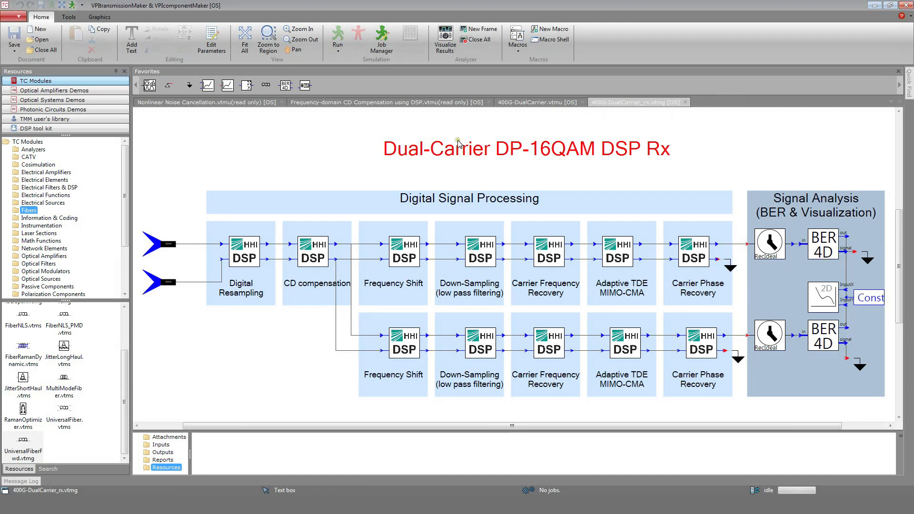
mouse_move(445, 149)
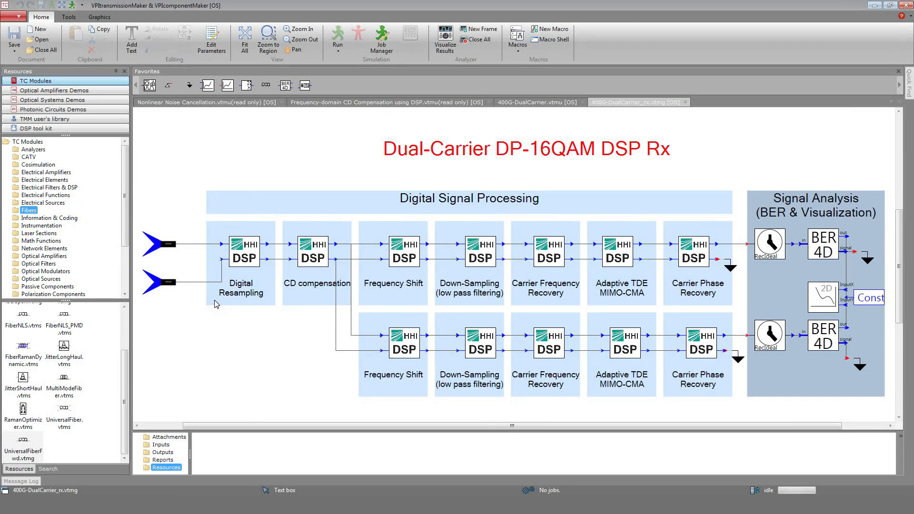
mouse_move(406, 203)
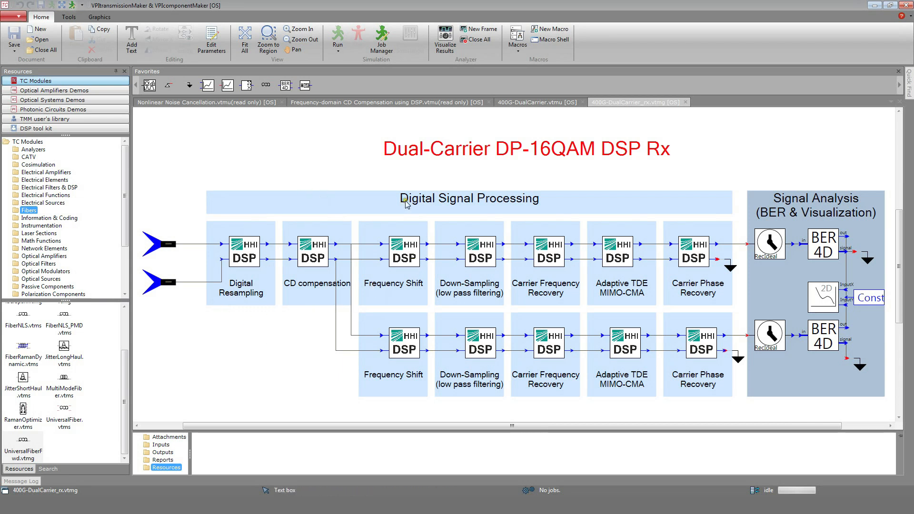
mouse_move(264, 200)
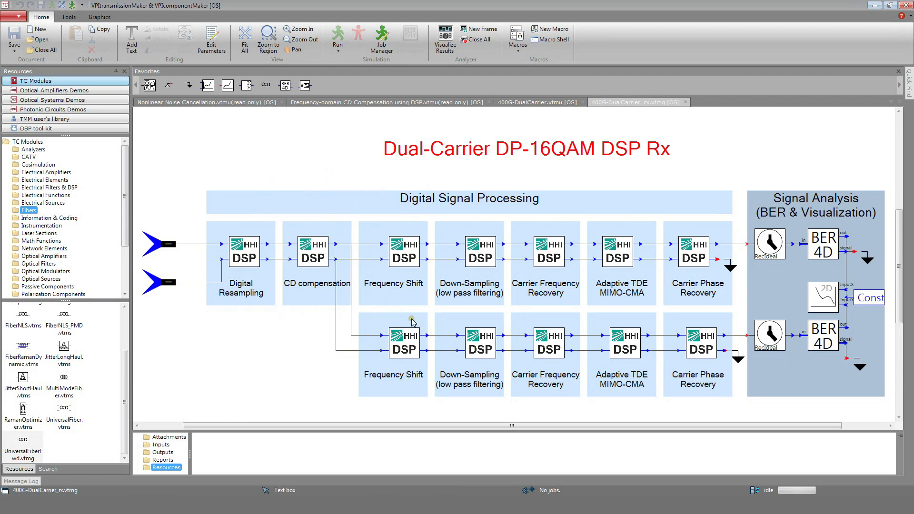
mouse_move(411, 322)
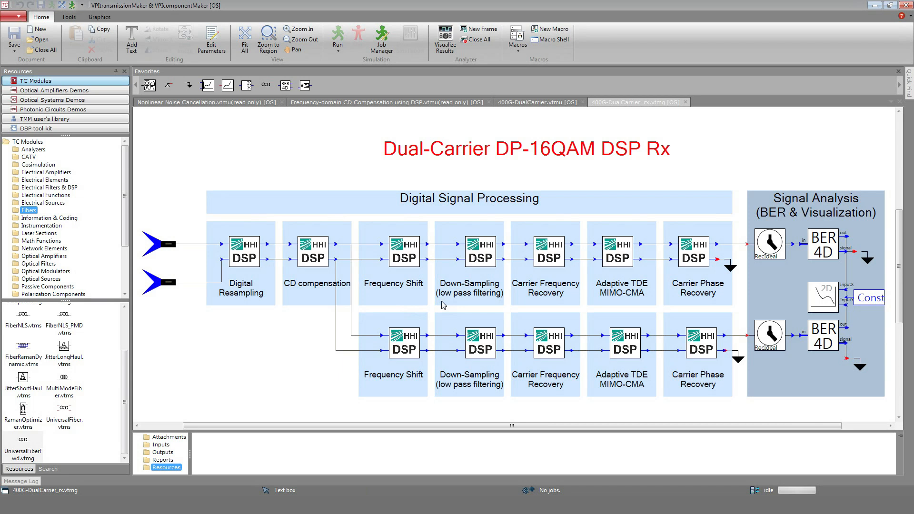
mouse_move(650, 268)
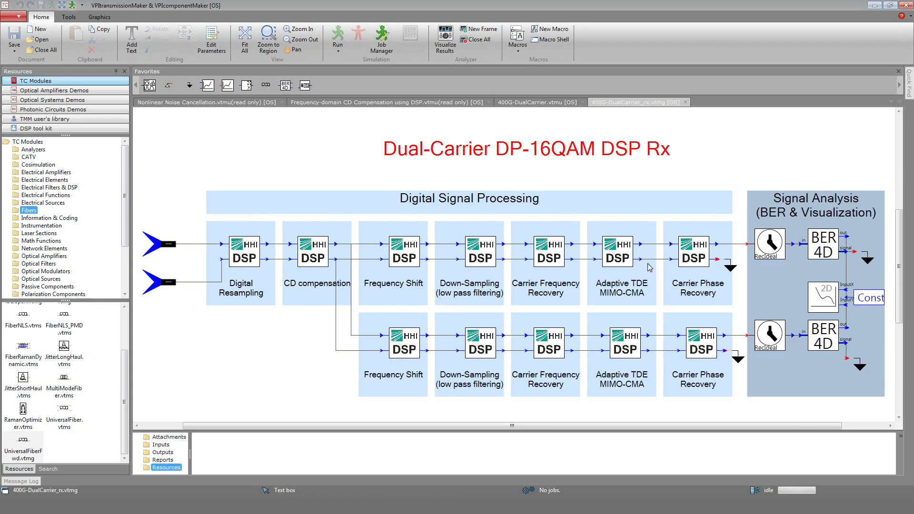
mouse_move(770, 243)
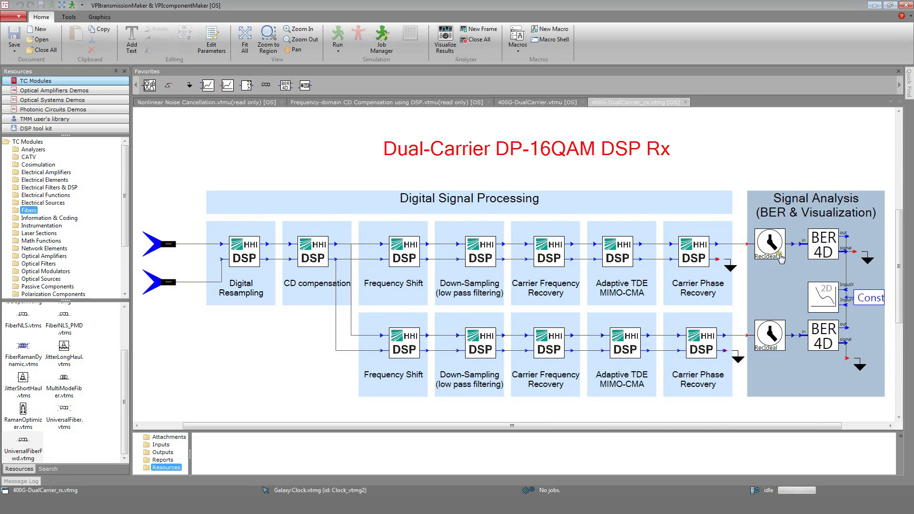
mouse_move(793, 258)
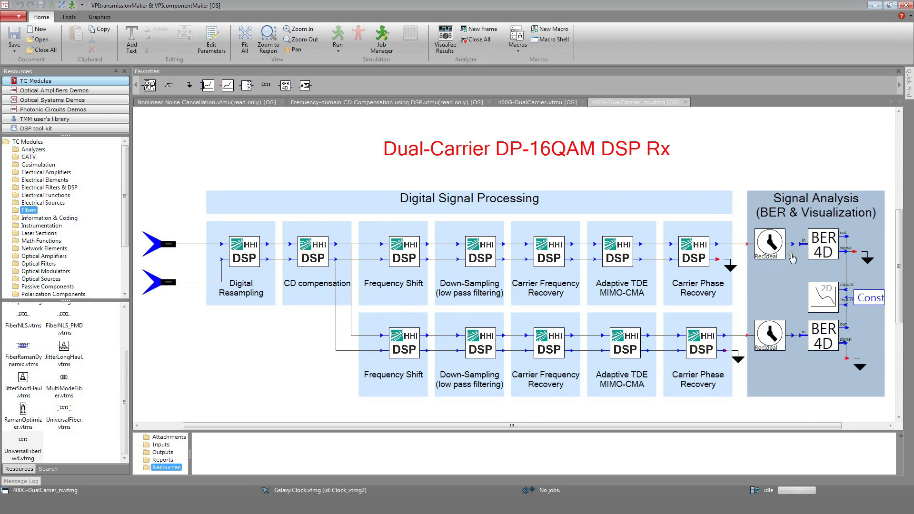
- Show the upper carrier's BER_4D parameters: Monte-Carlo BER estimation with bit signal output
left_click(823, 245)
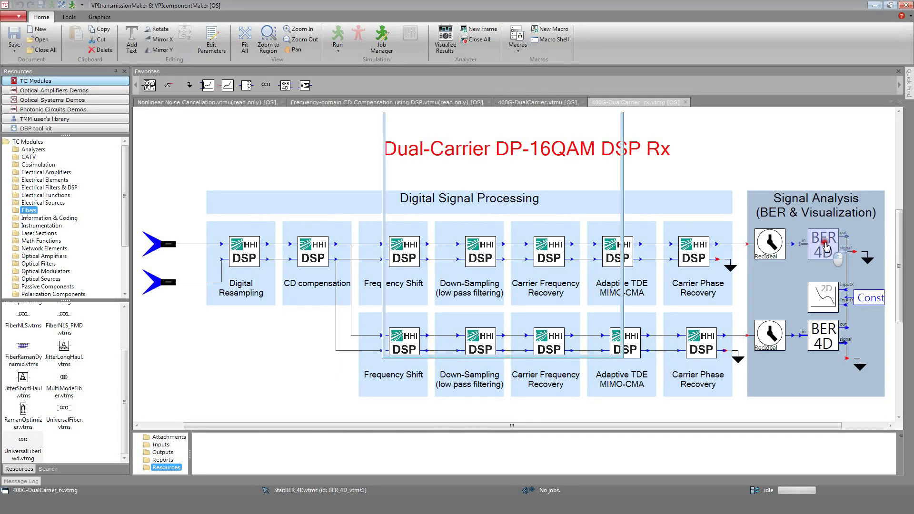
double_click(823, 242)
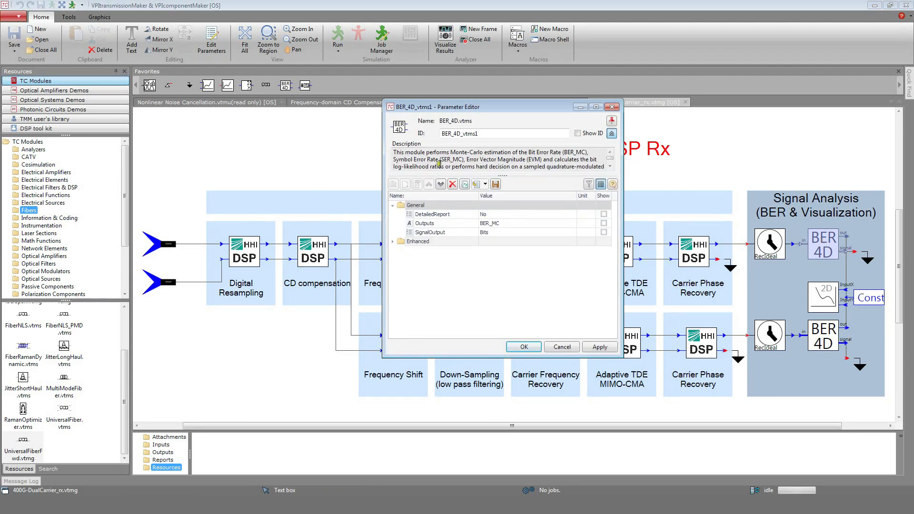
mouse_move(425, 232)
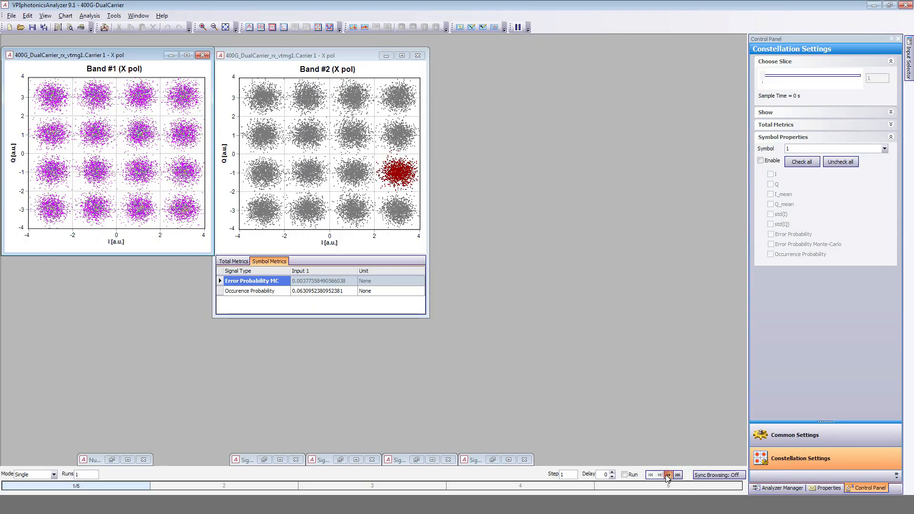
- Step through runs and compare Band #2 total and per-symbol error metrics for the selected constellation symbol
left_click(669, 474)
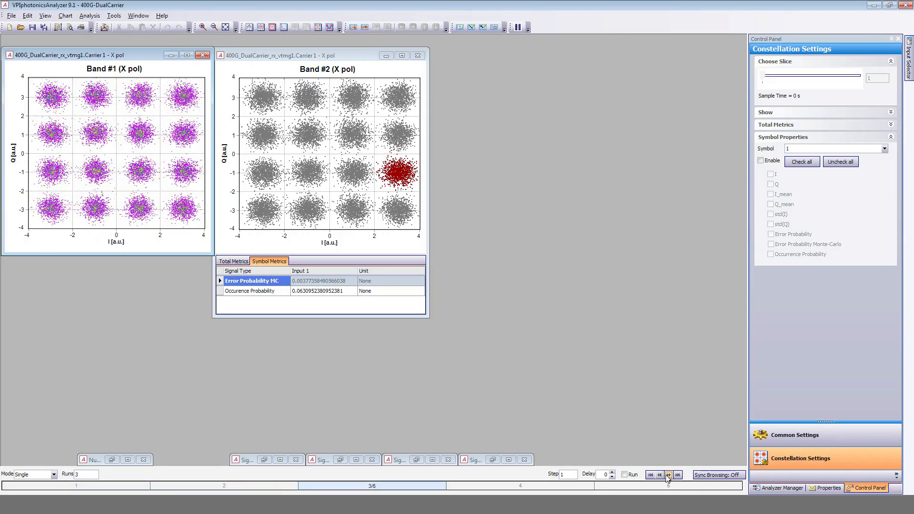
left_click(668, 475)
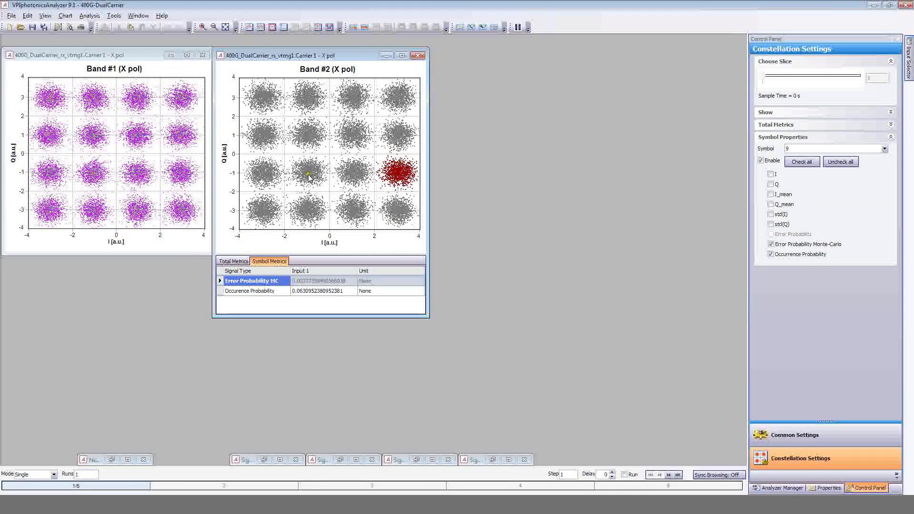
left_click(234, 260)
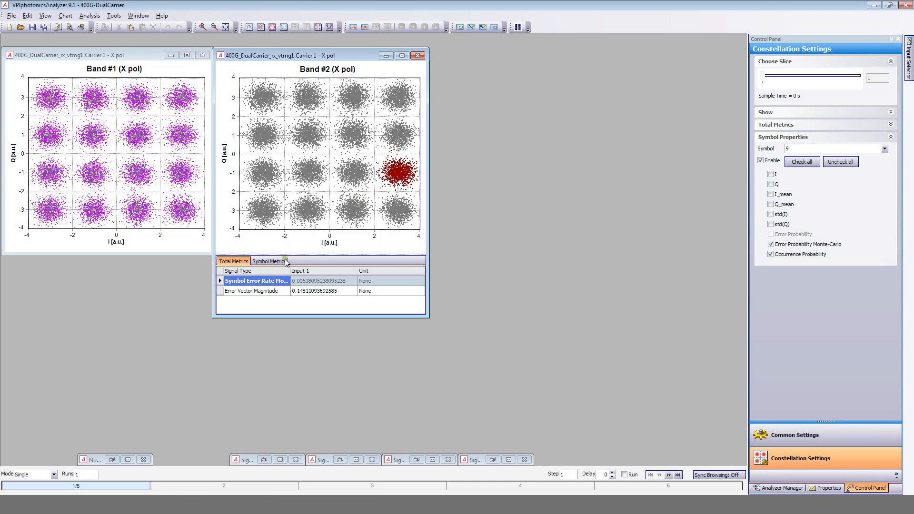
left_click(268, 261)
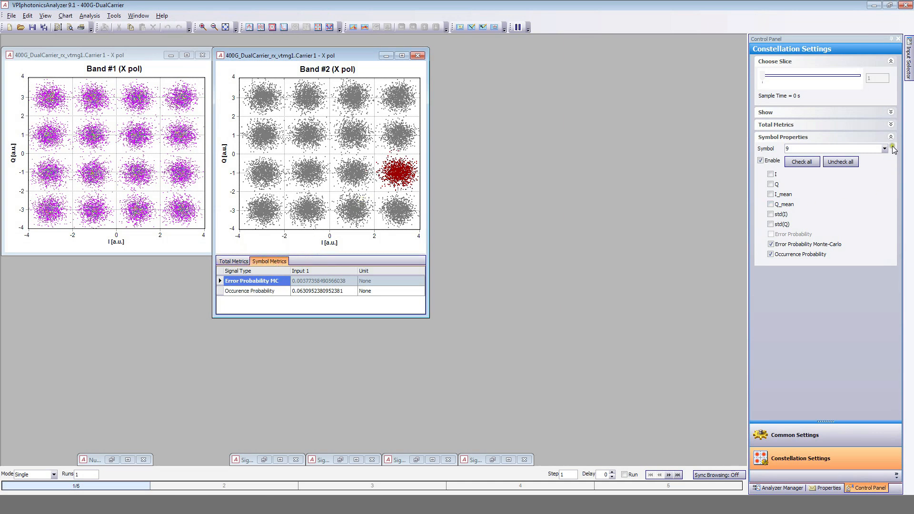
left_click(885, 148)
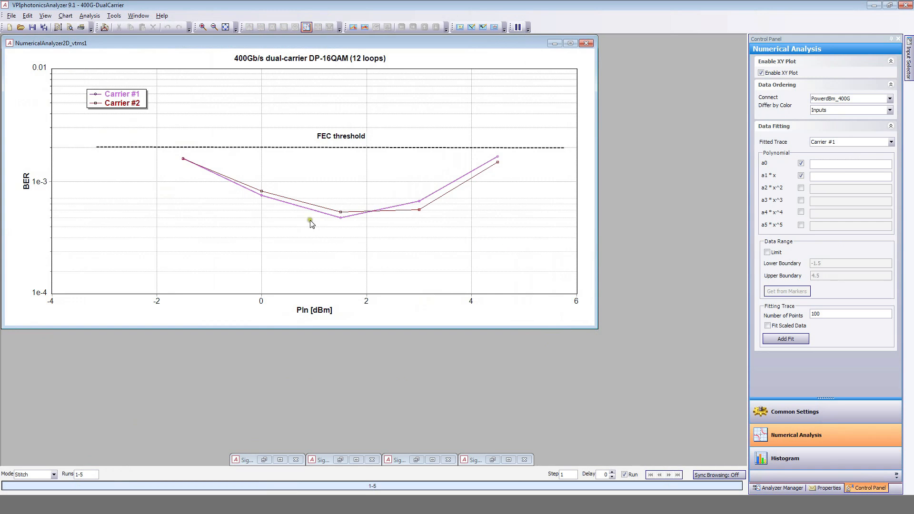
mouse_move(260, 275)
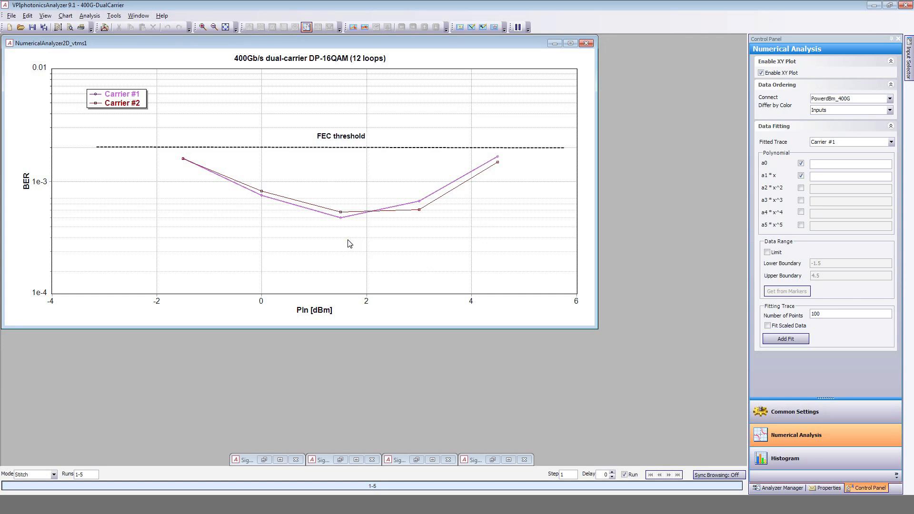
mouse_move(364, 220)
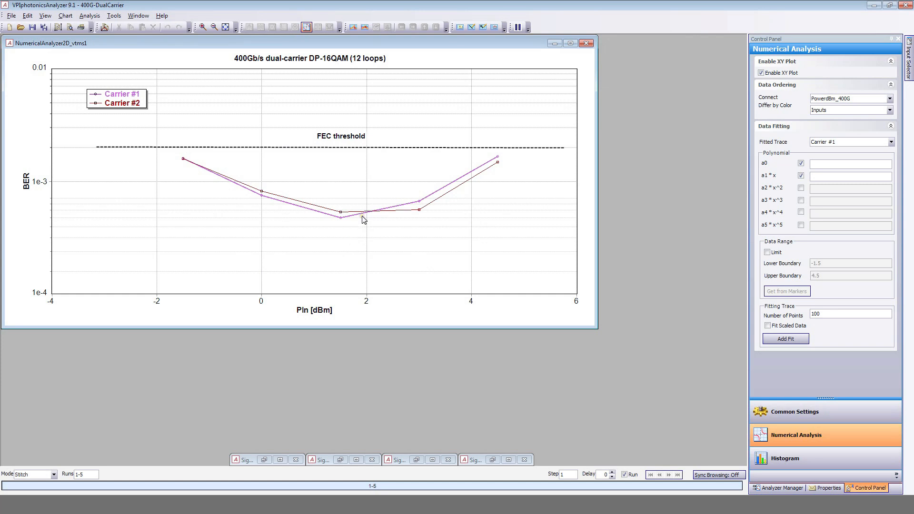
mouse_move(353, 405)
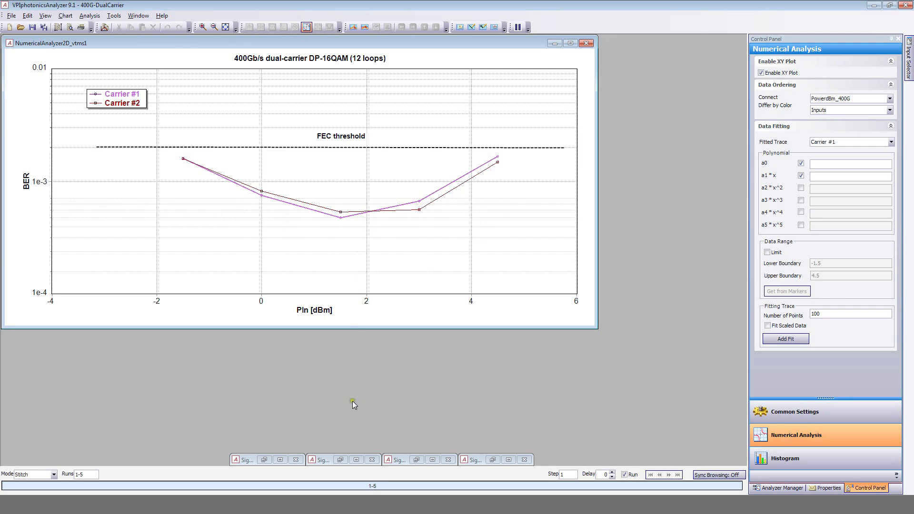